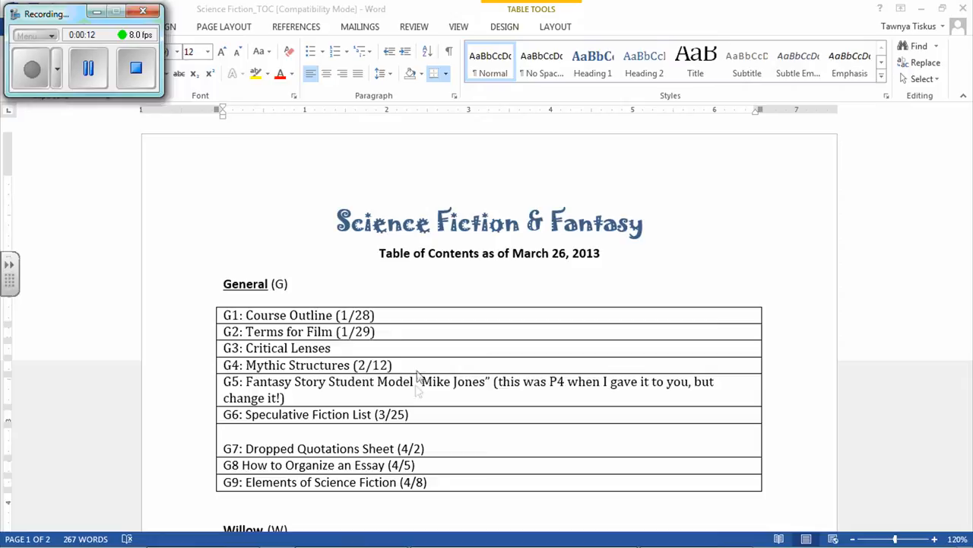
mouse_move(407, 279)
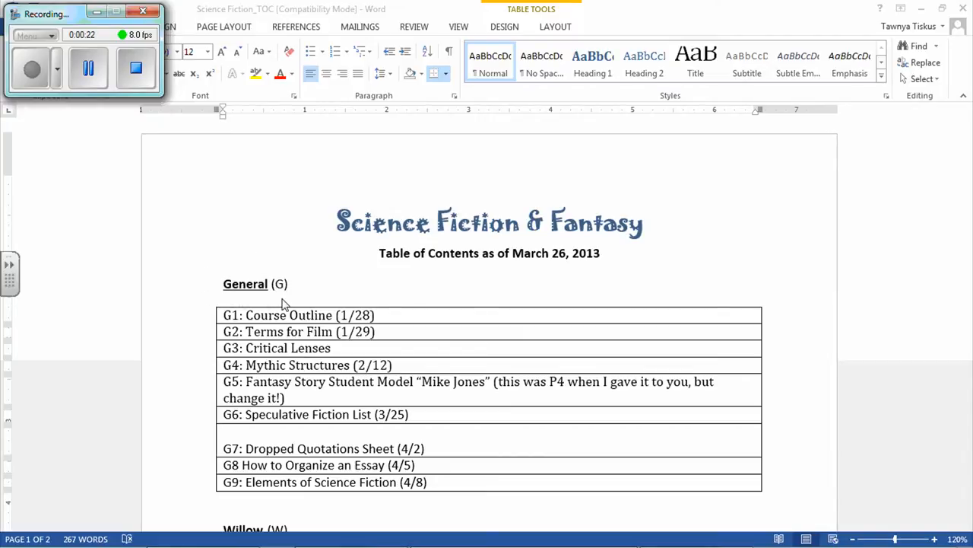
mouse_move(441, 300)
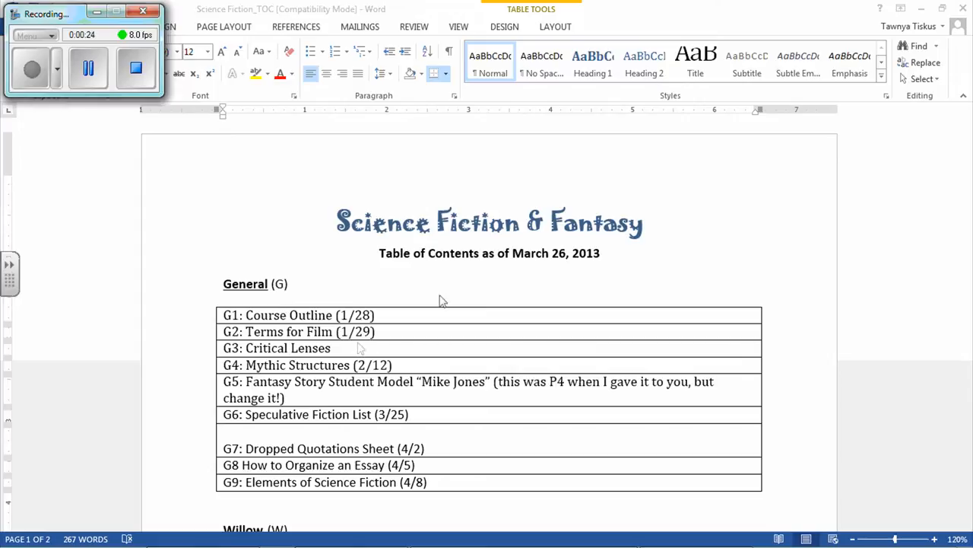
mouse_move(725, 268)
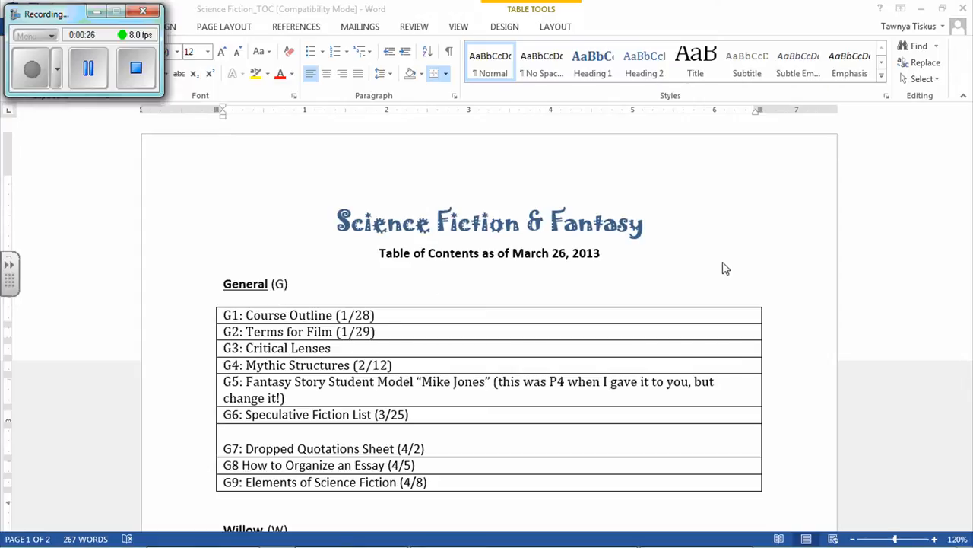
mouse_move(746, 189)
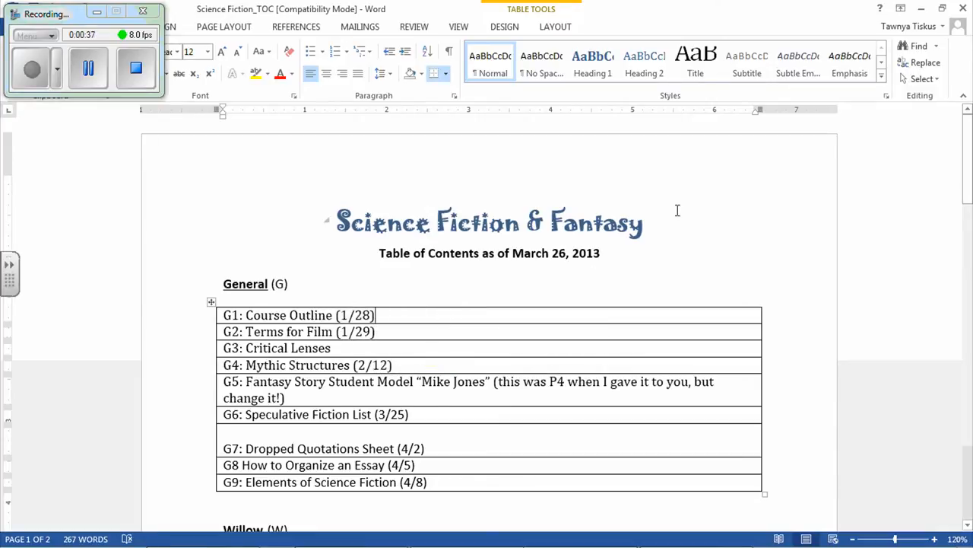
Step: Scroll down the Tiskus English Classes site and back up to its menu
scroll("down", 3)
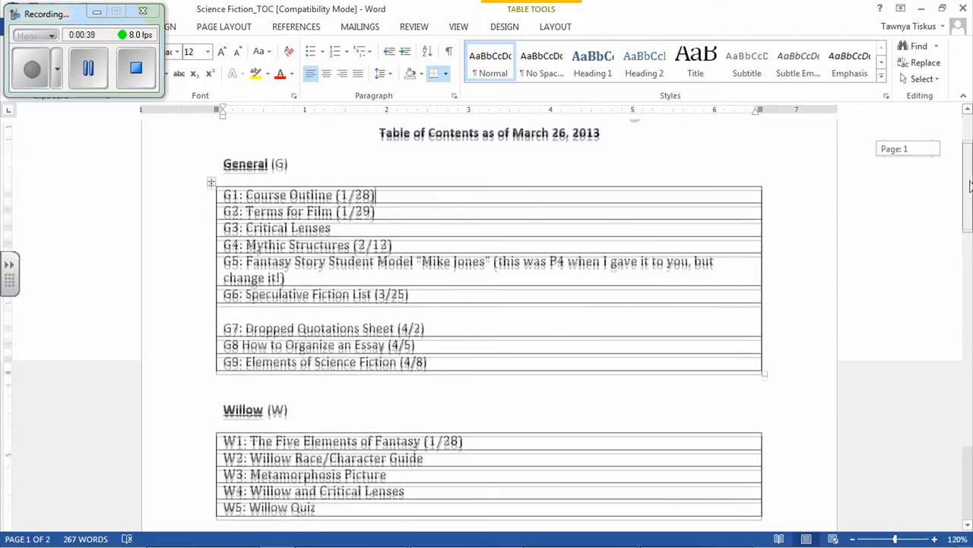
scroll("down", 3)
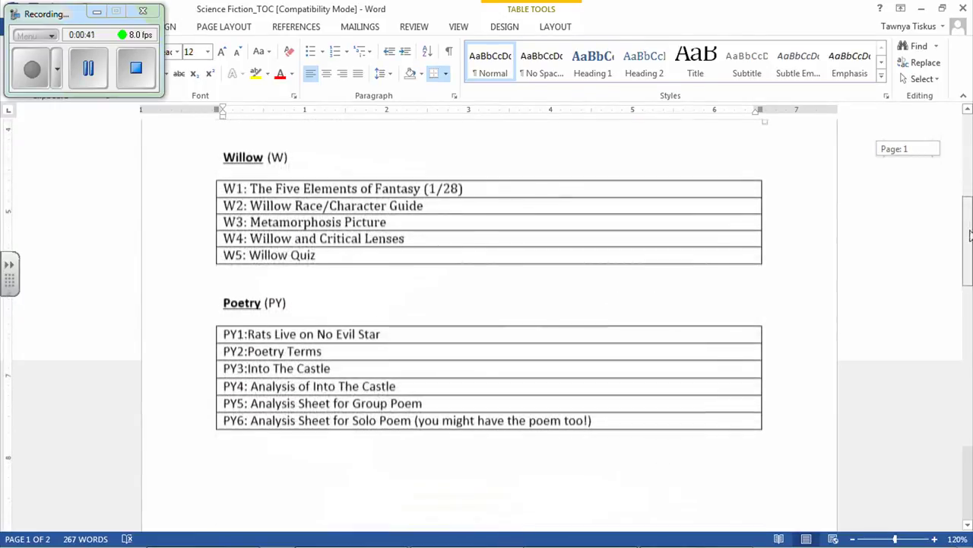
scroll("down", 3)
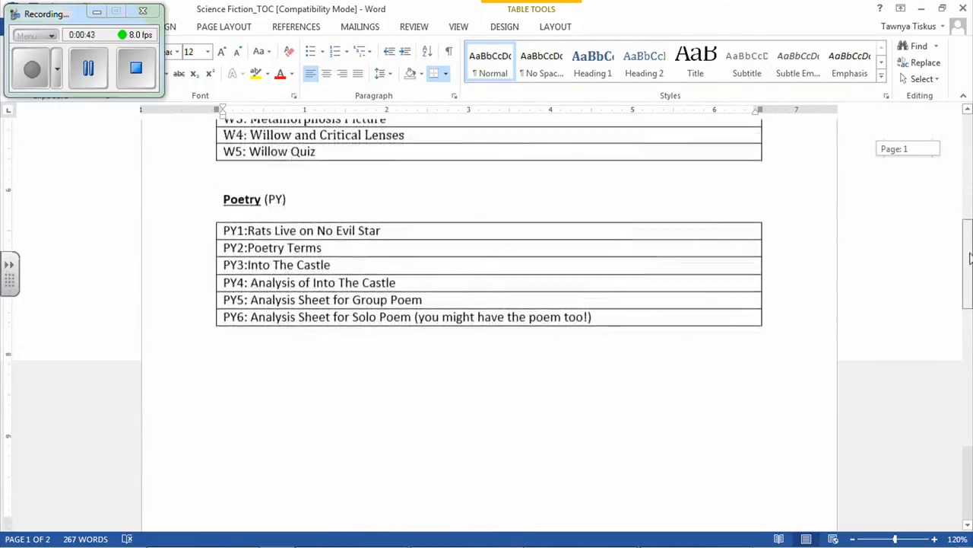
scroll("down", 3)
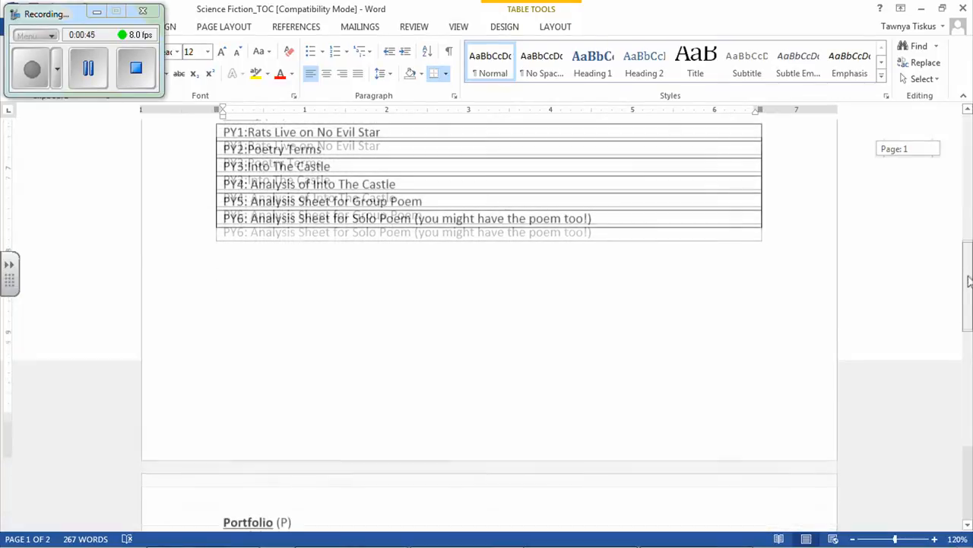
scroll("down", 3)
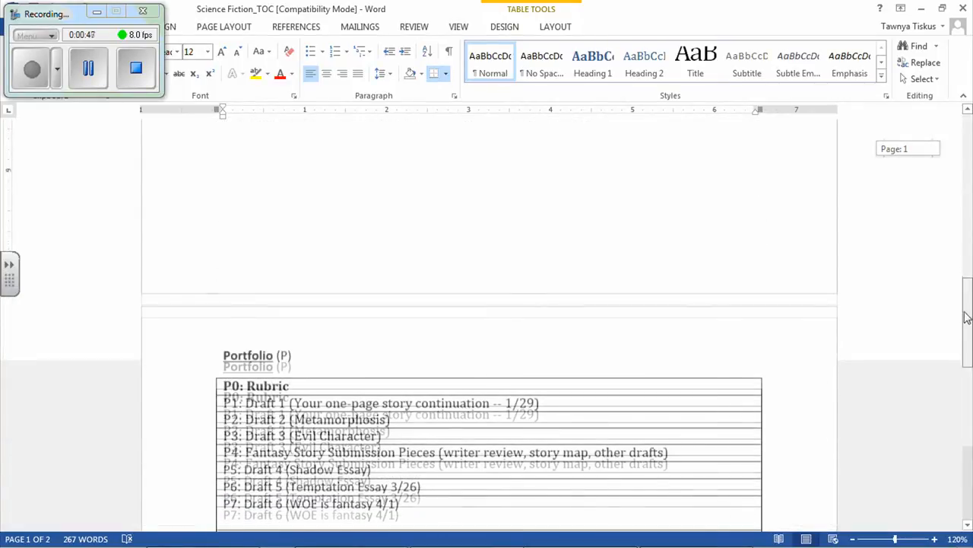
scroll("down", 3)
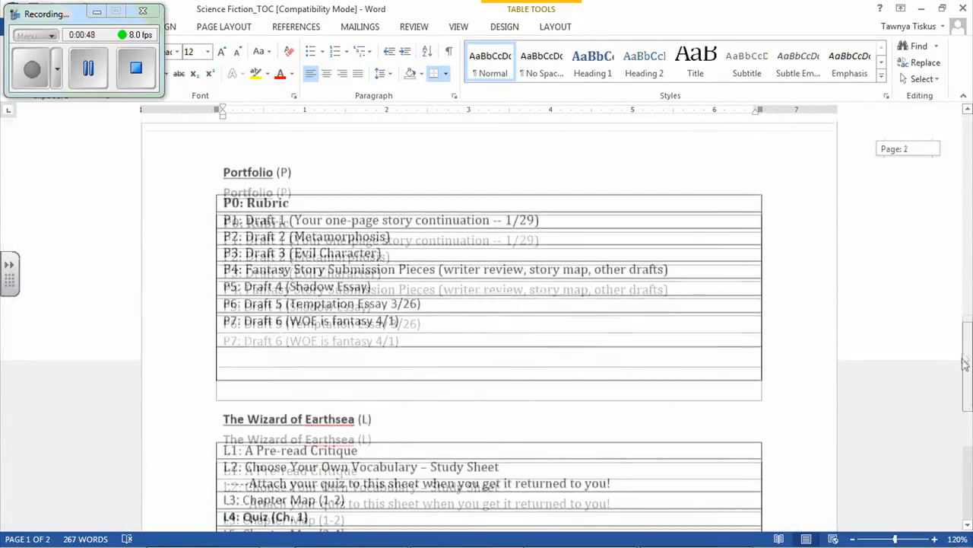
scroll("down", 3)
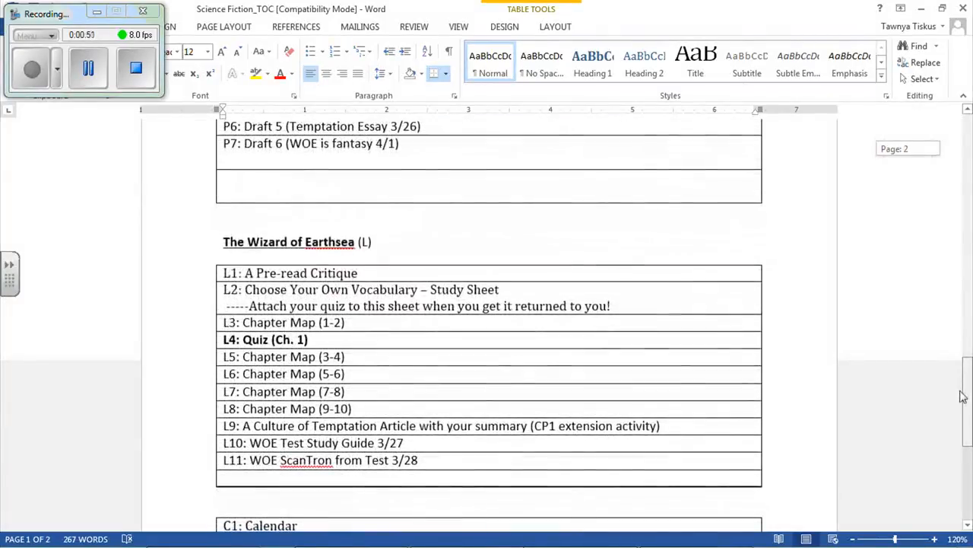
scroll("down", 3)
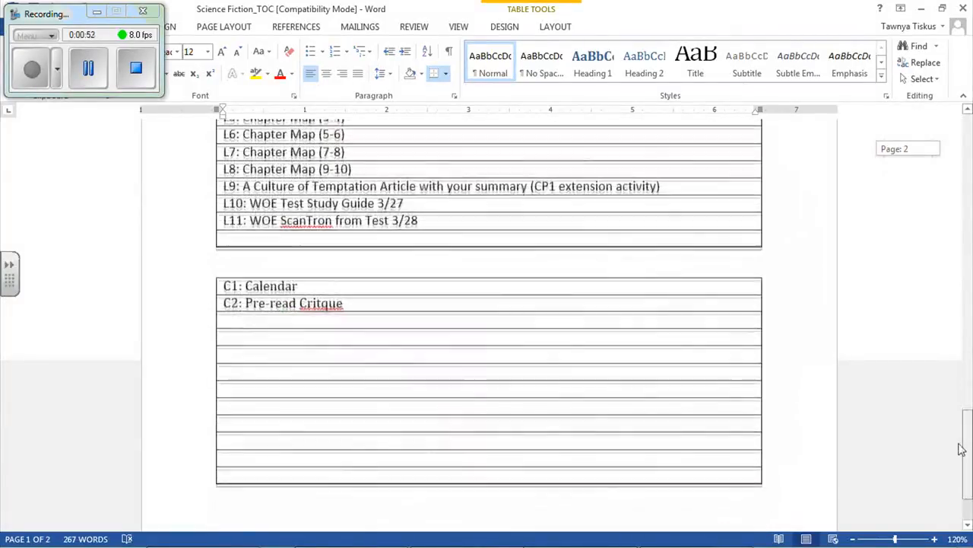
scroll("up", 3)
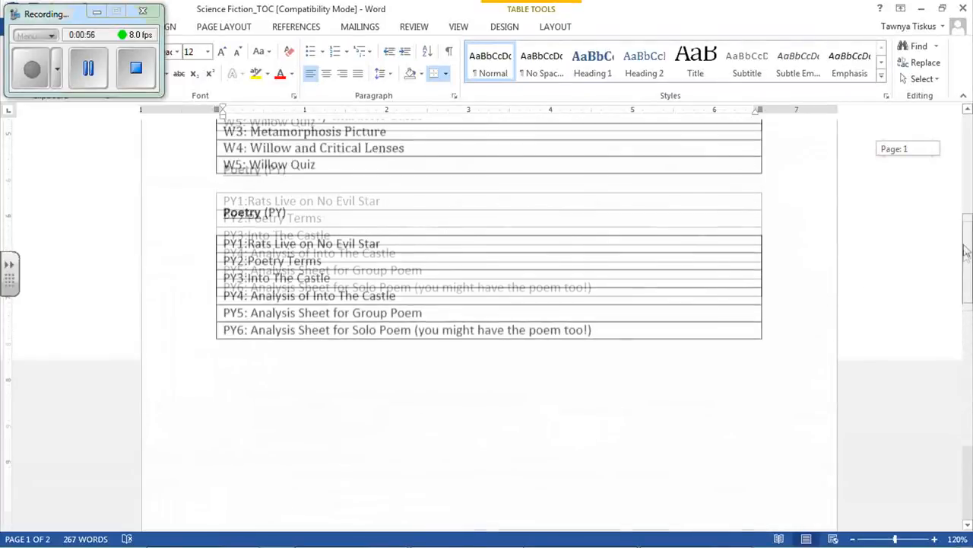
scroll("up", 3)
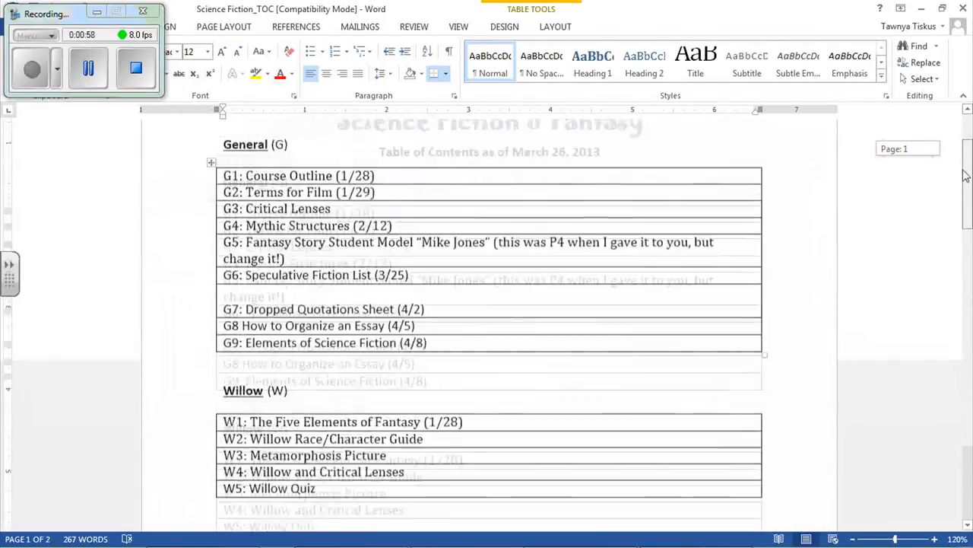
scroll("up", 3)
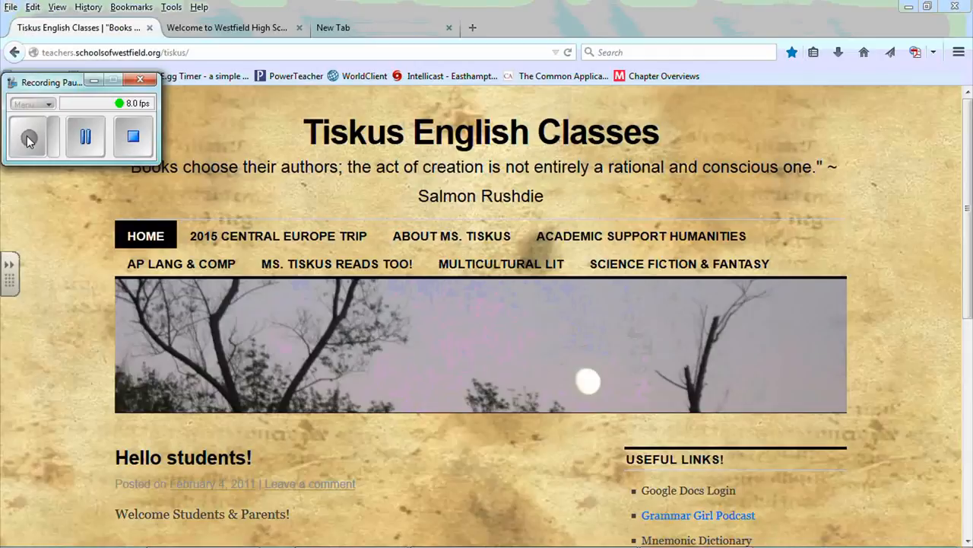
Step: Open the Science Fiction & Fantasy Table of Contents page
left_click(29, 136)
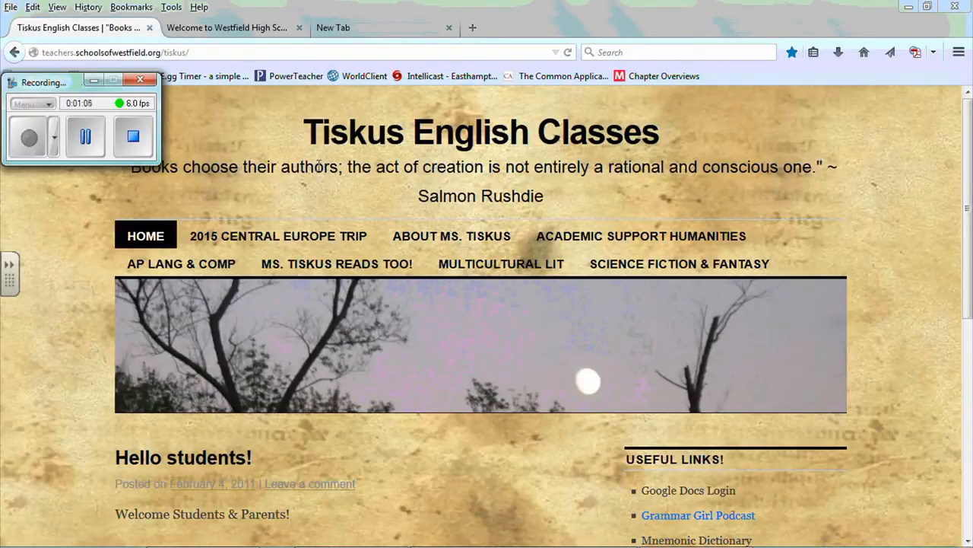
mouse_move(163, 217)
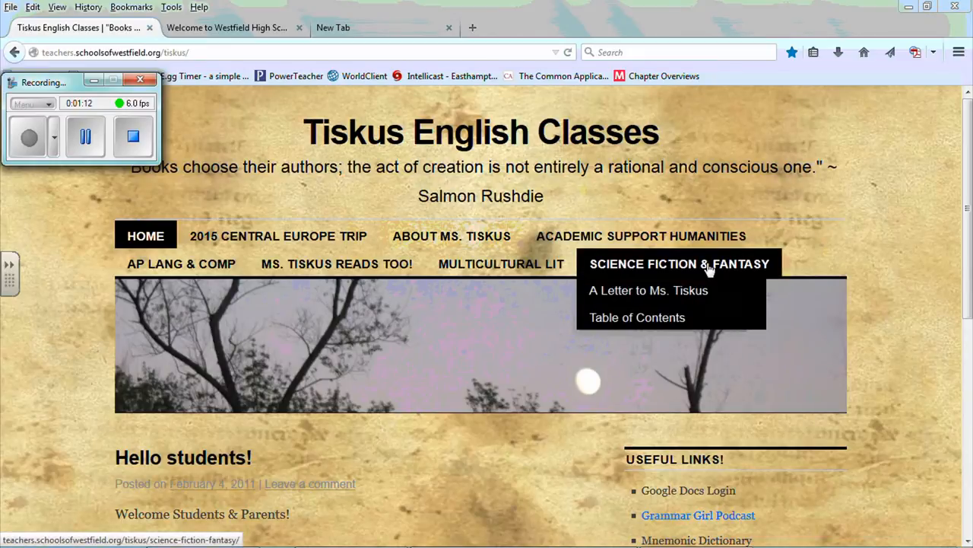
mouse_move(638, 317)
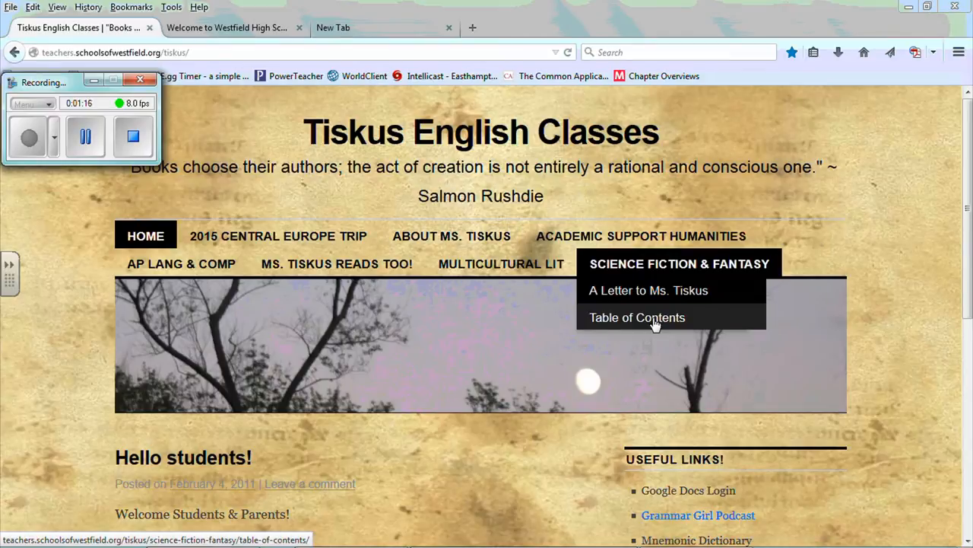
mouse_move(648, 290)
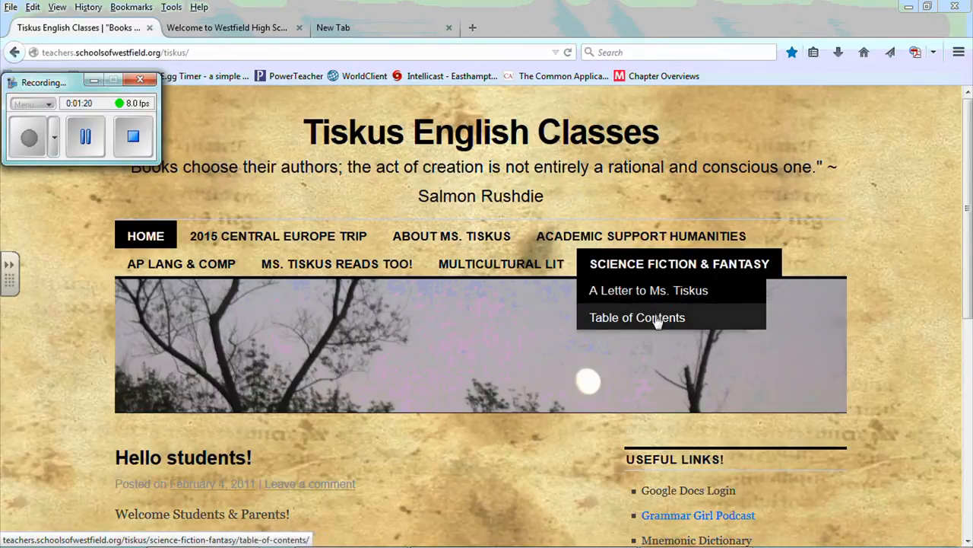
mouse_move(647, 320)
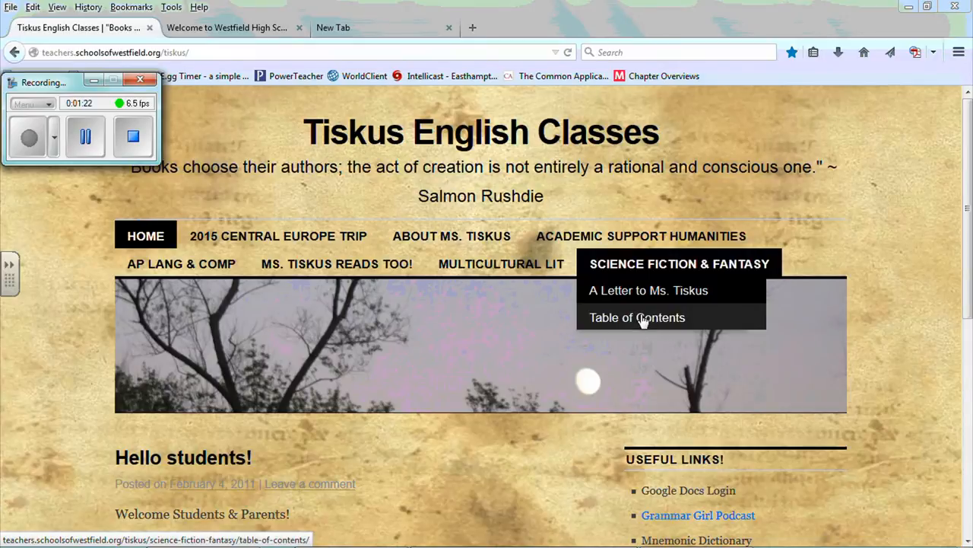
left_click(637, 317)
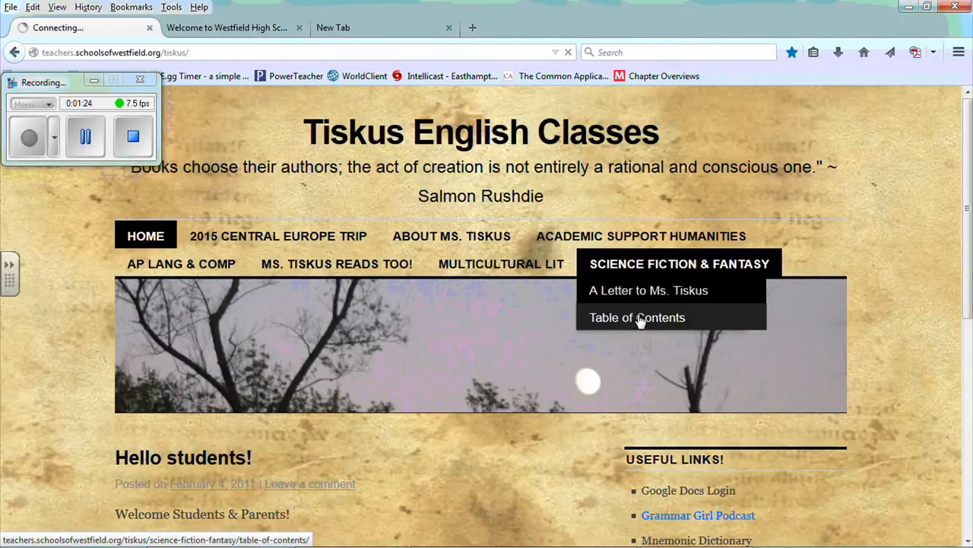
left_click(637, 317)
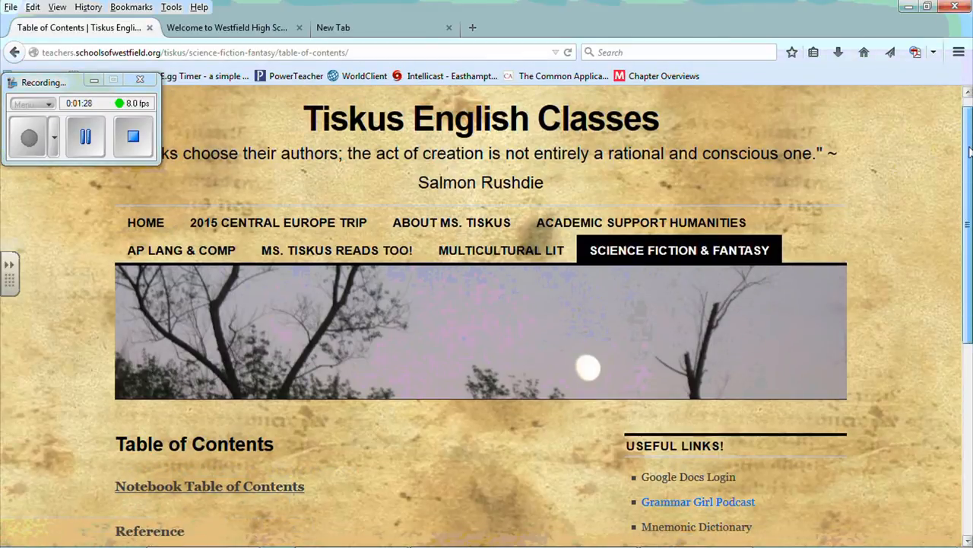
Step: Scroll to the page end showing Reference, Tolkien T1–T2 and the Journal heading
scroll("down", 3)
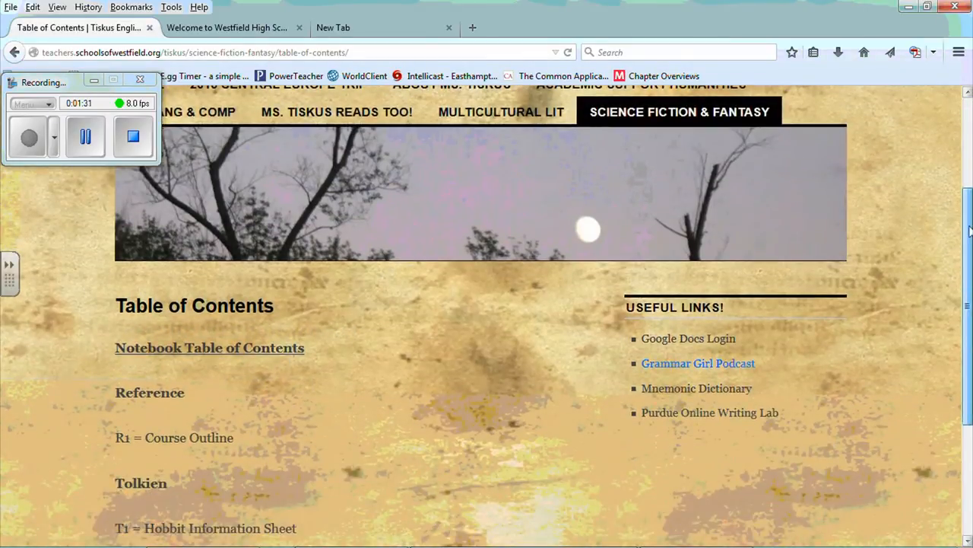
scroll("down", 3)
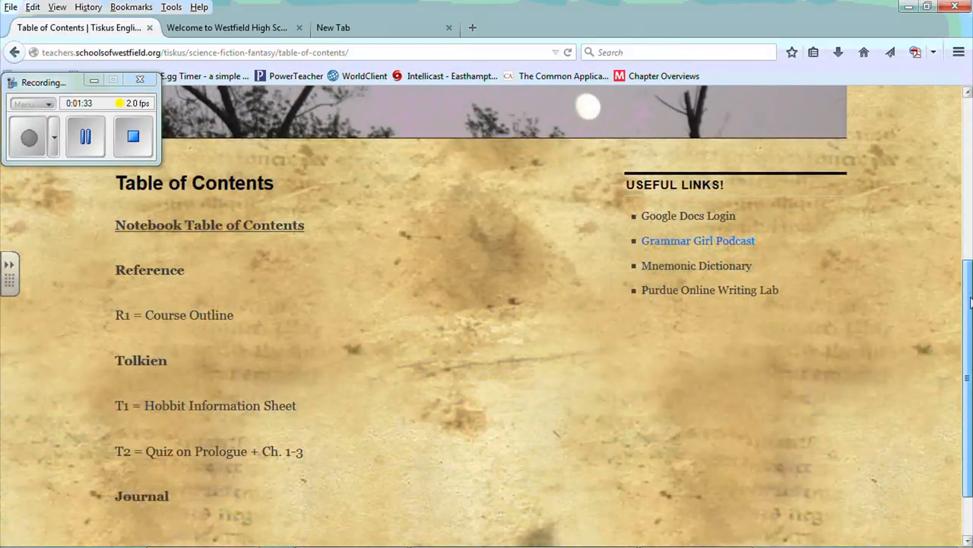
scroll("down", 3)
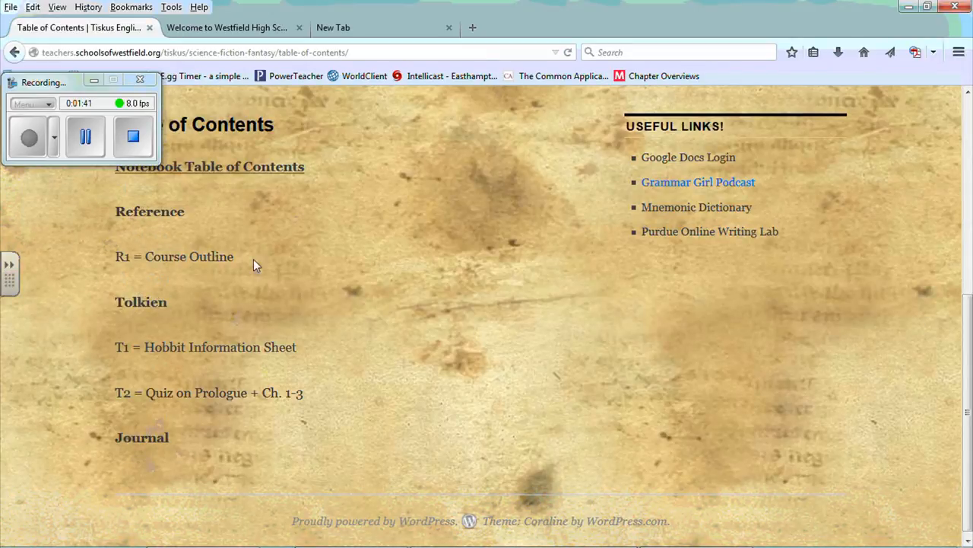
mouse_move(635, 280)
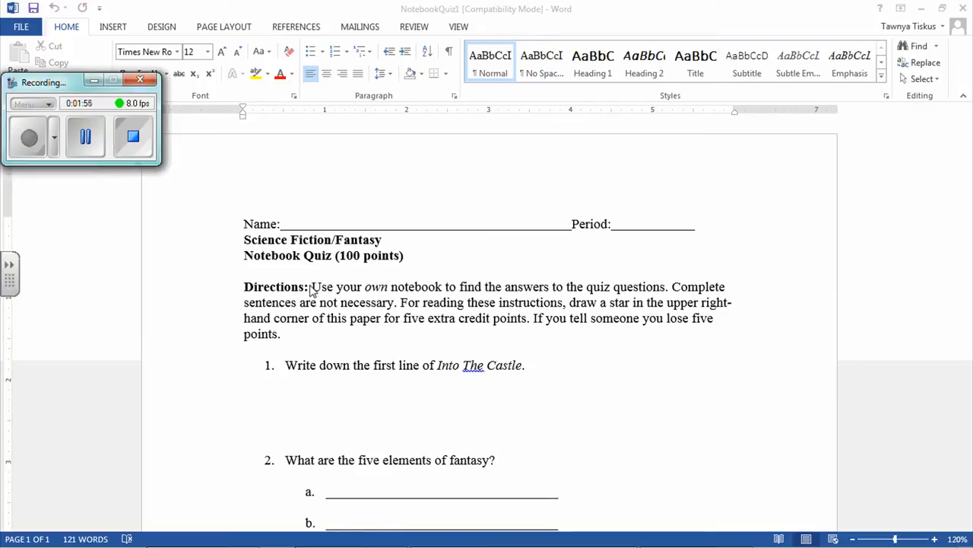
mouse_move(289, 342)
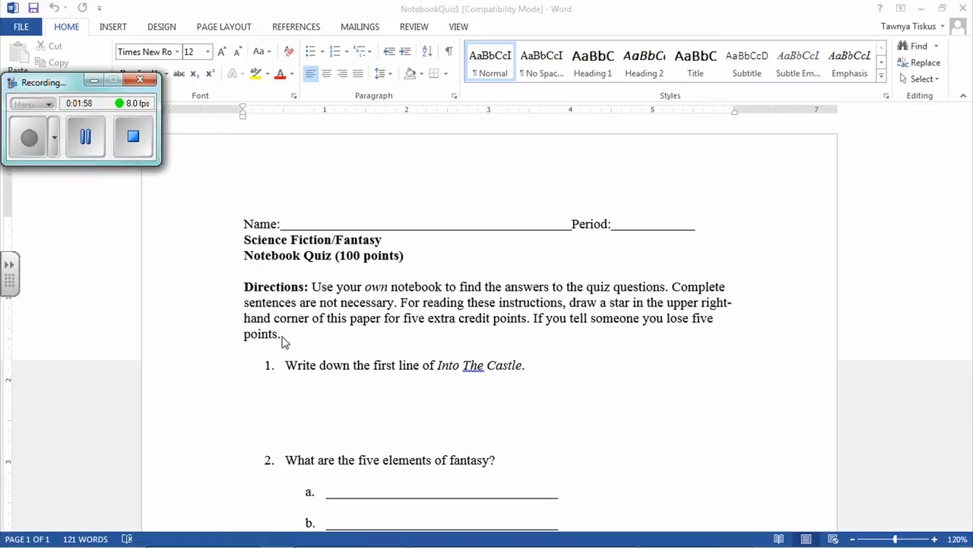
mouse_move(296, 335)
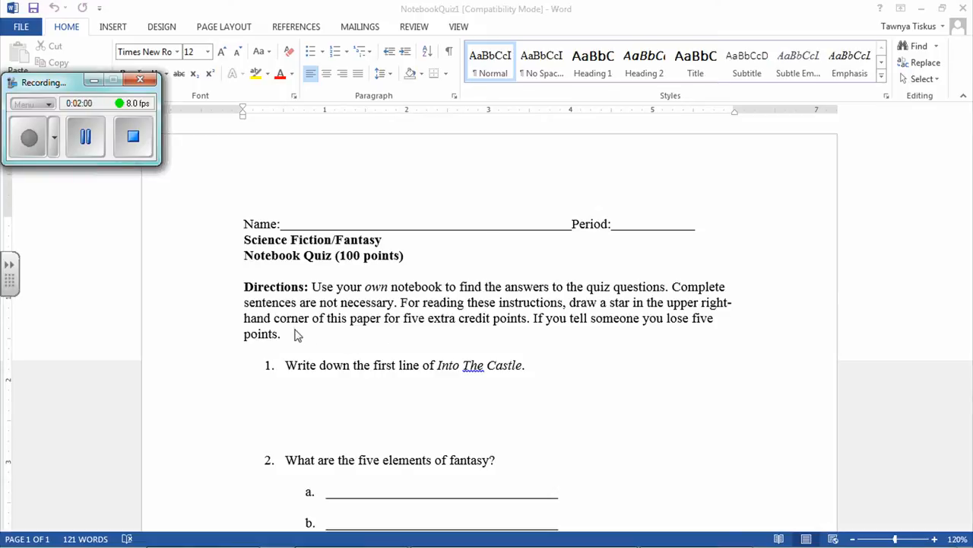
mouse_move(468, 343)
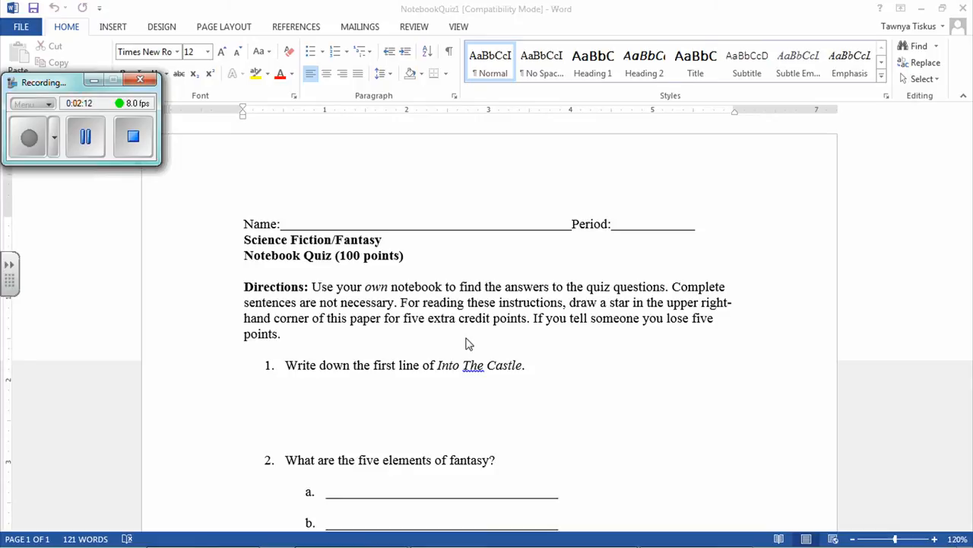
mouse_move(303, 350)
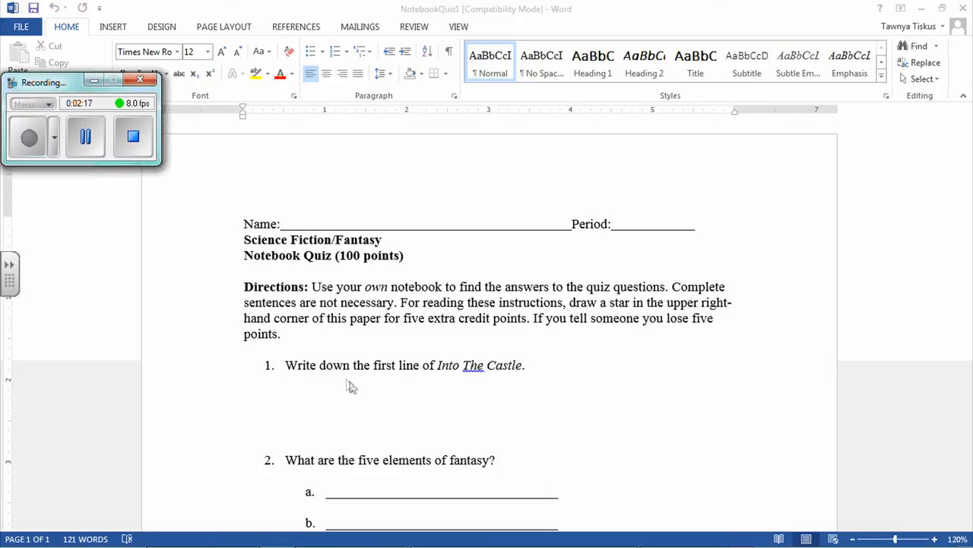
mouse_move(533, 375)
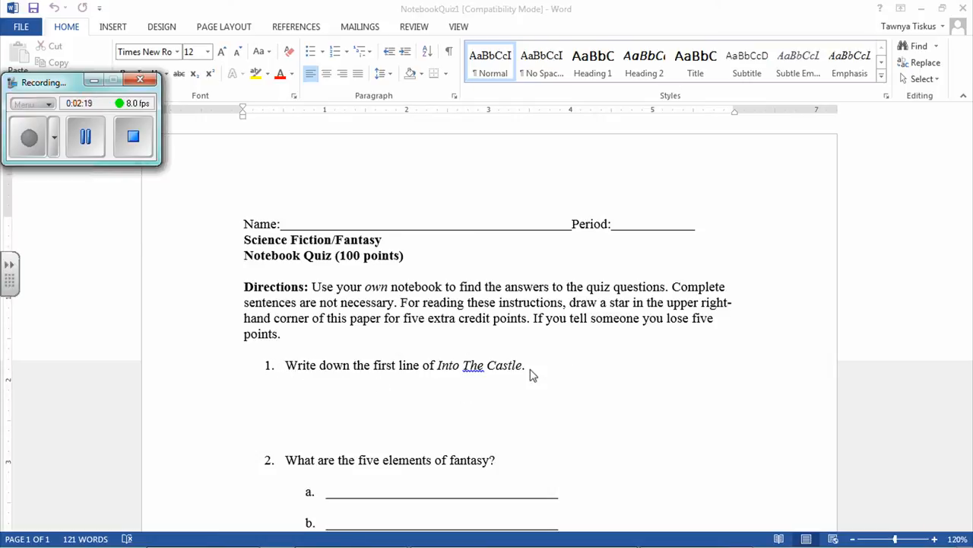
mouse_move(297, 361)
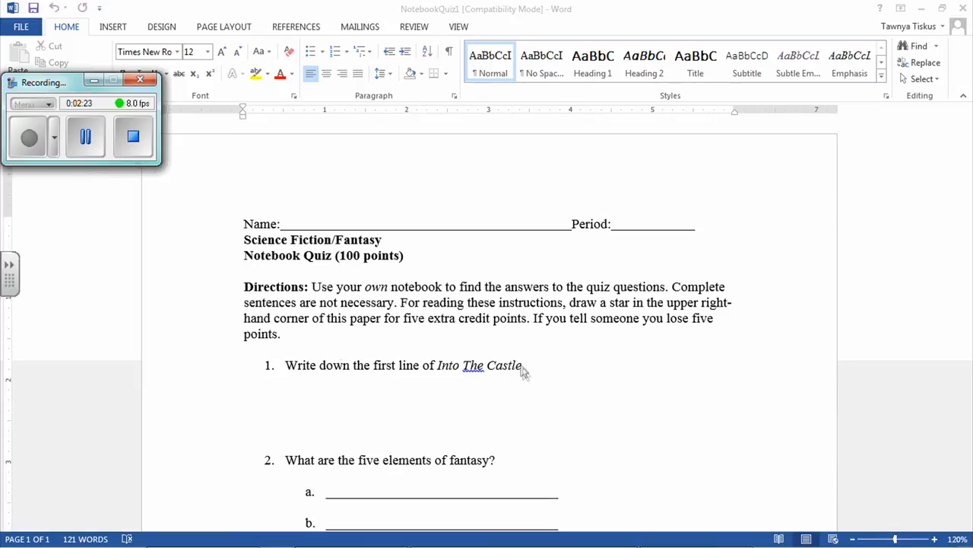
mouse_move(434, 378)
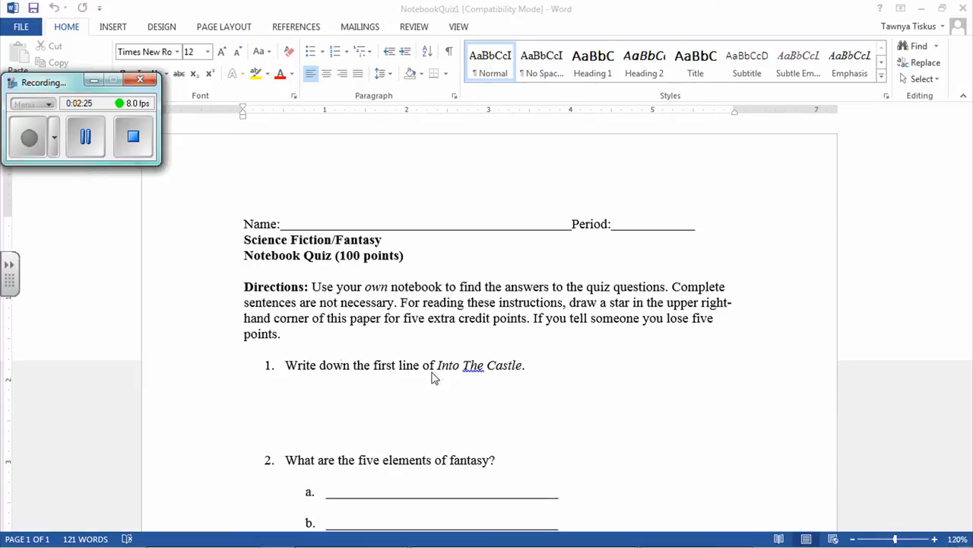
mouse_move(921, 400)
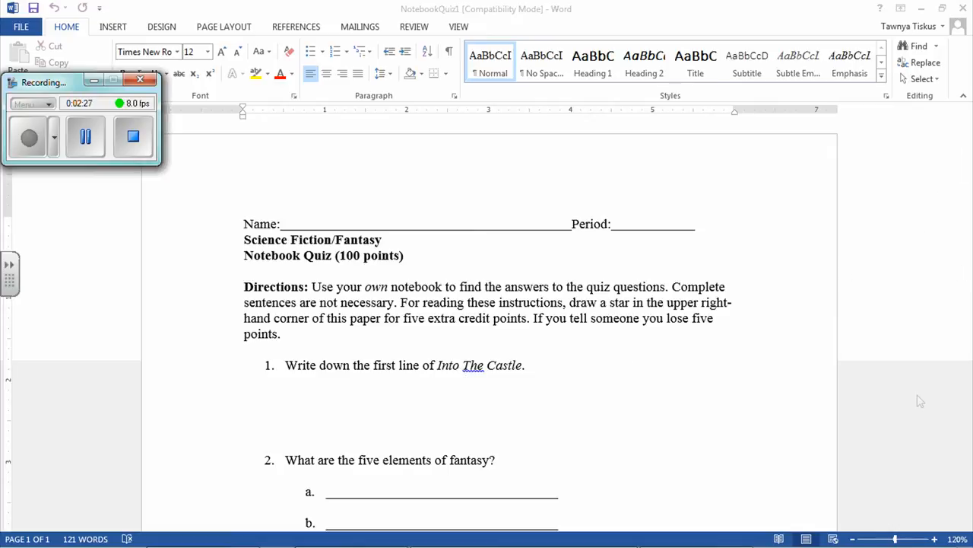
mouse_move(684, 470)
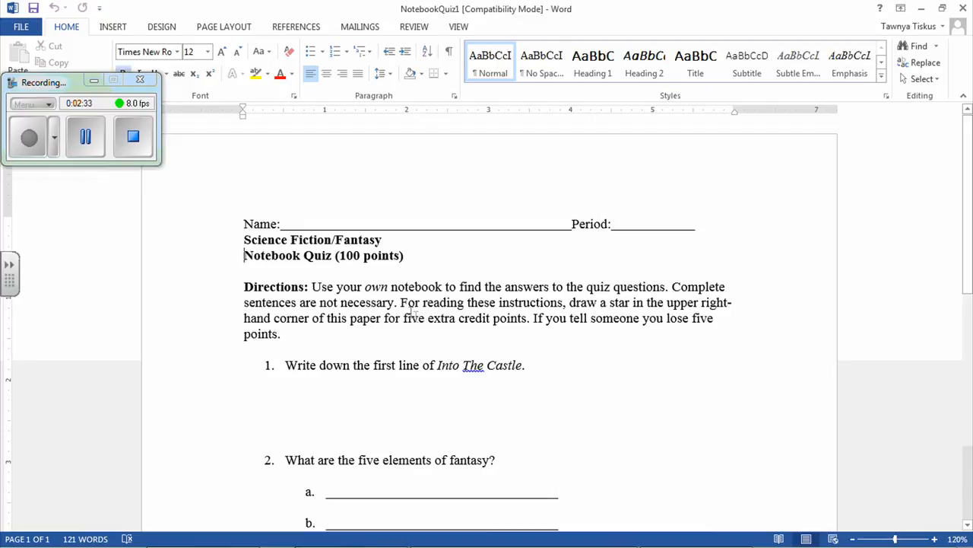
Step: Scroll down the NotebookQuiz1 document toward questions 3 and 4
scroll("down", 3)
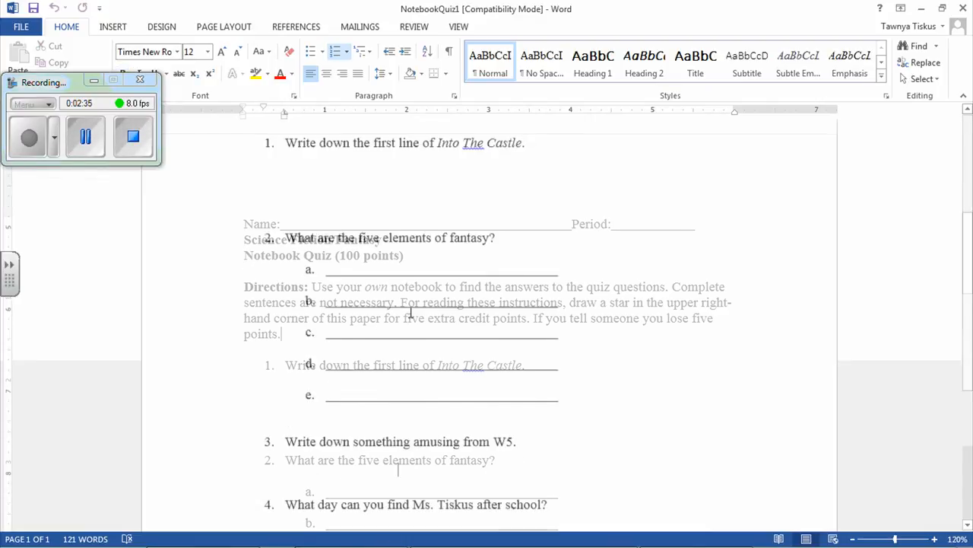